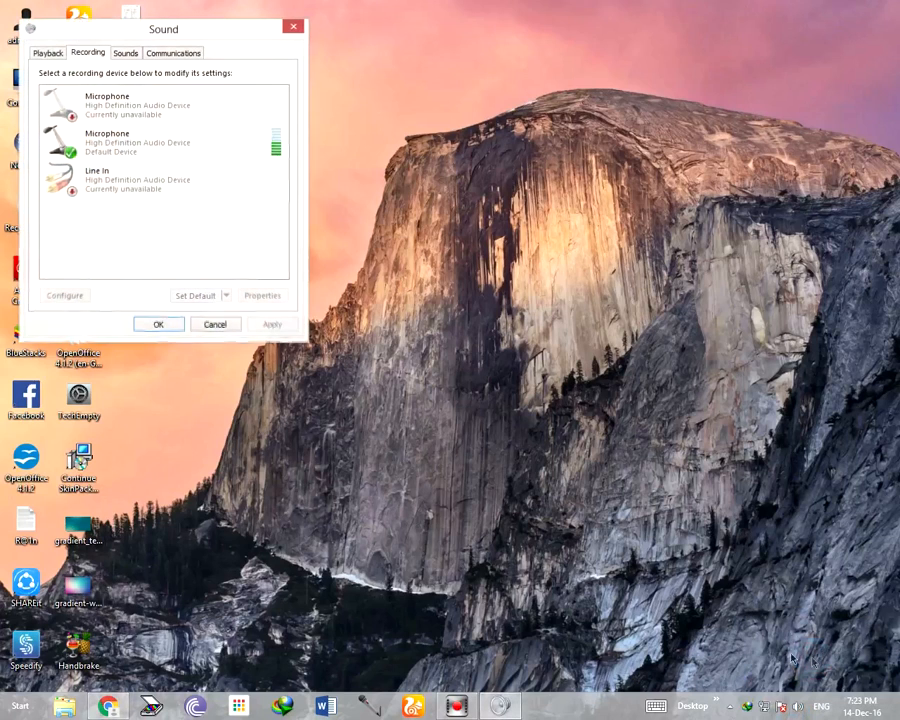
Select the default High Definition Audio microphone and open its Properties.
click(150, 142)
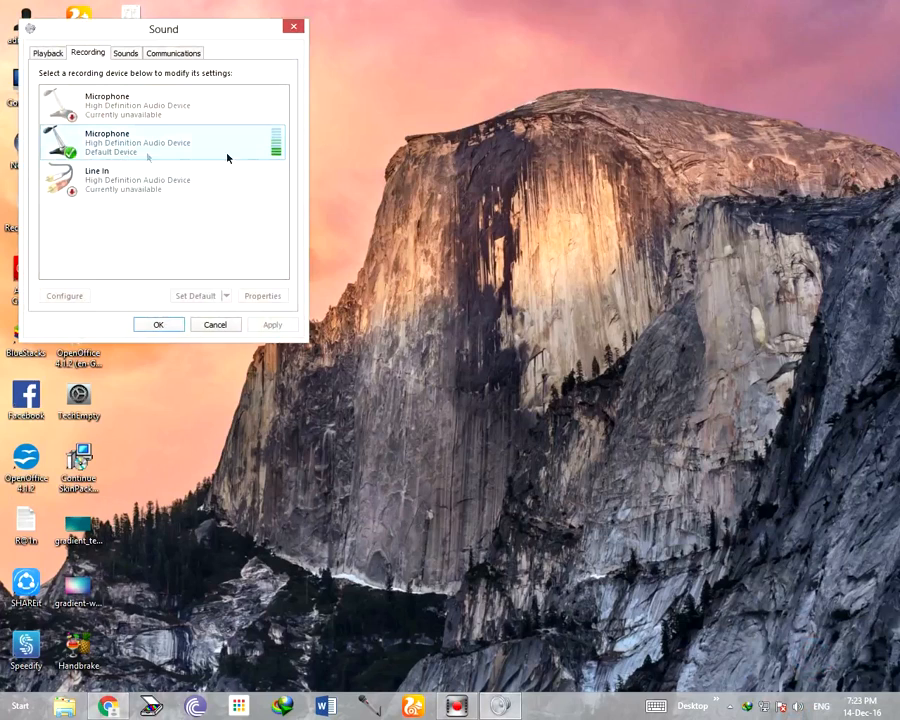
mouse_move(130, 158)
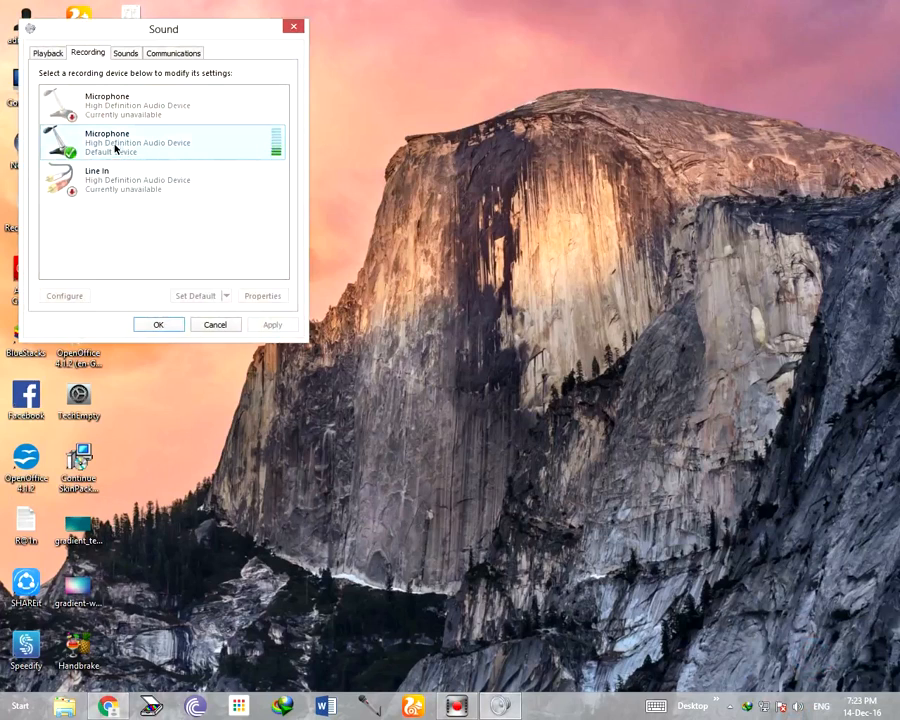
right_click(160, 142)
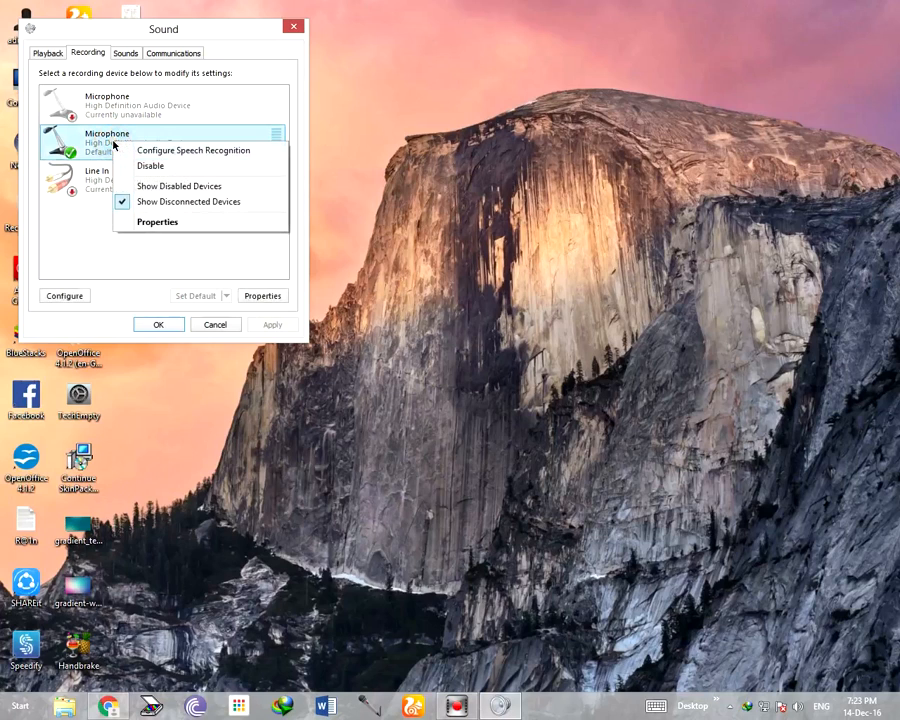
click(157, 221)
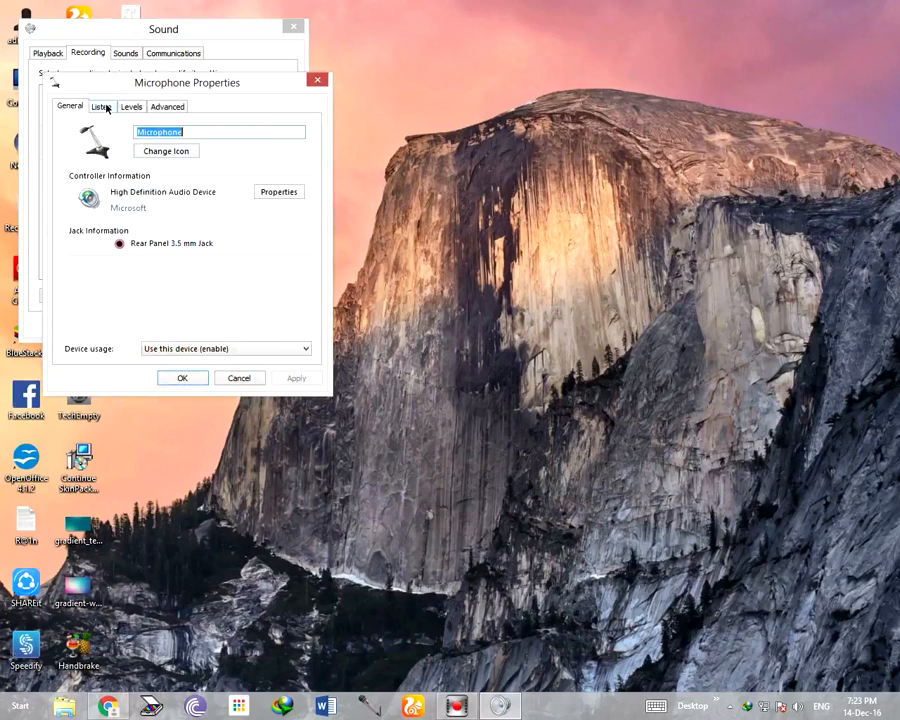
Turn on 'Listen to this device' on the microphone's Listen tab.
click(101, 106)
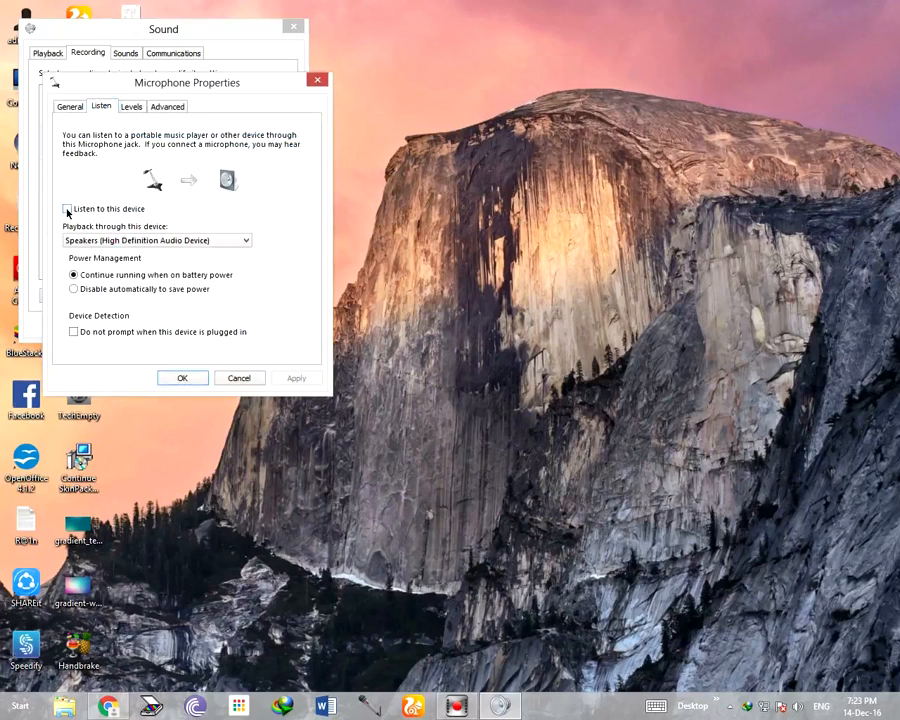
click(67, 208)
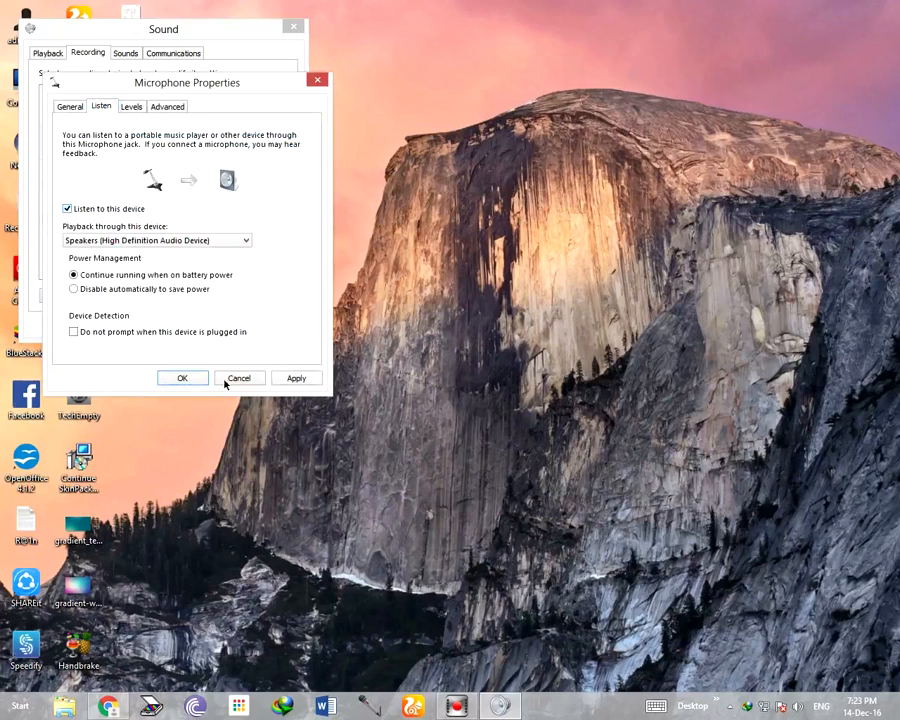